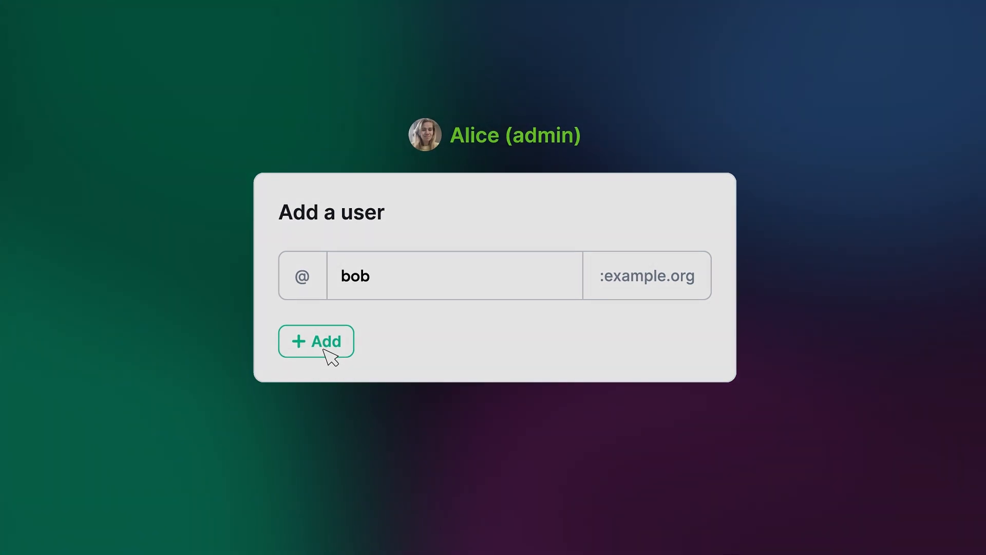
Add user bob on example.org, then sign in on the phone as bob:example.org
click(316, 341)
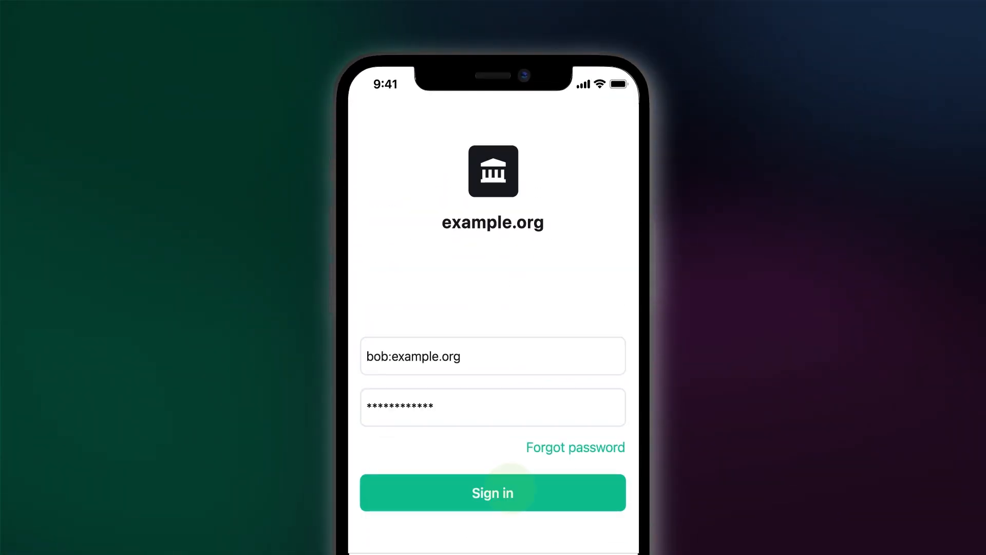
click(492, 493)
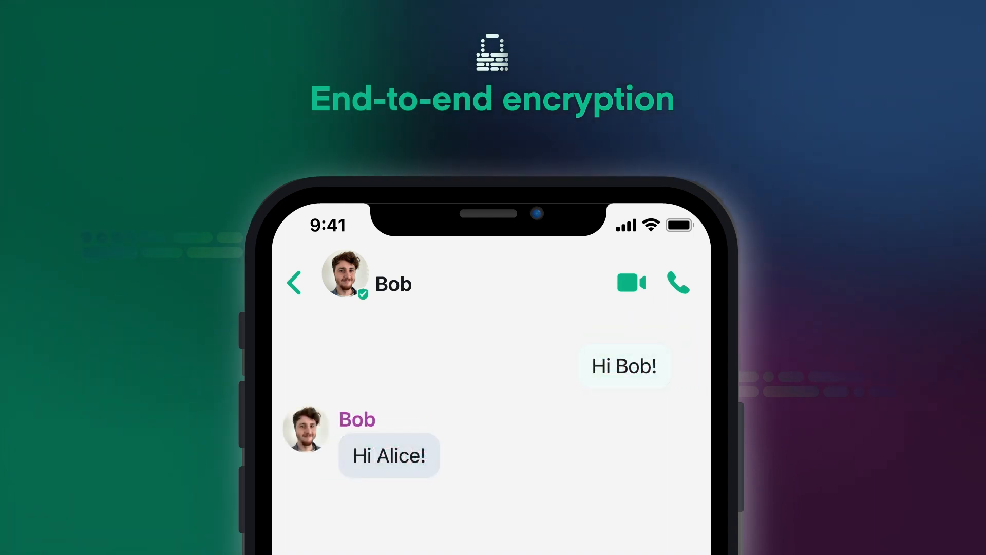
Start a video call with Bob from the chat header's camera icon
click(631, 282)
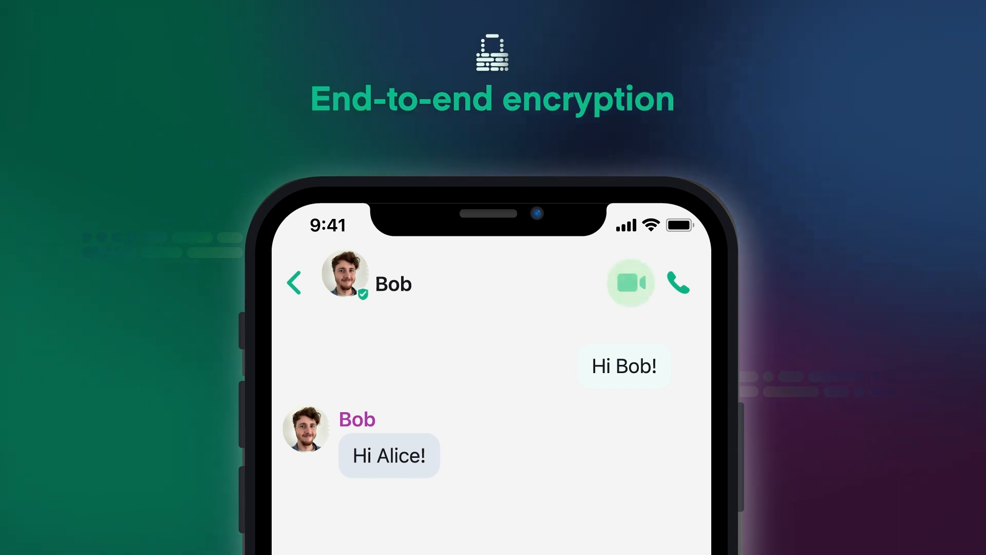
click(629, 283)
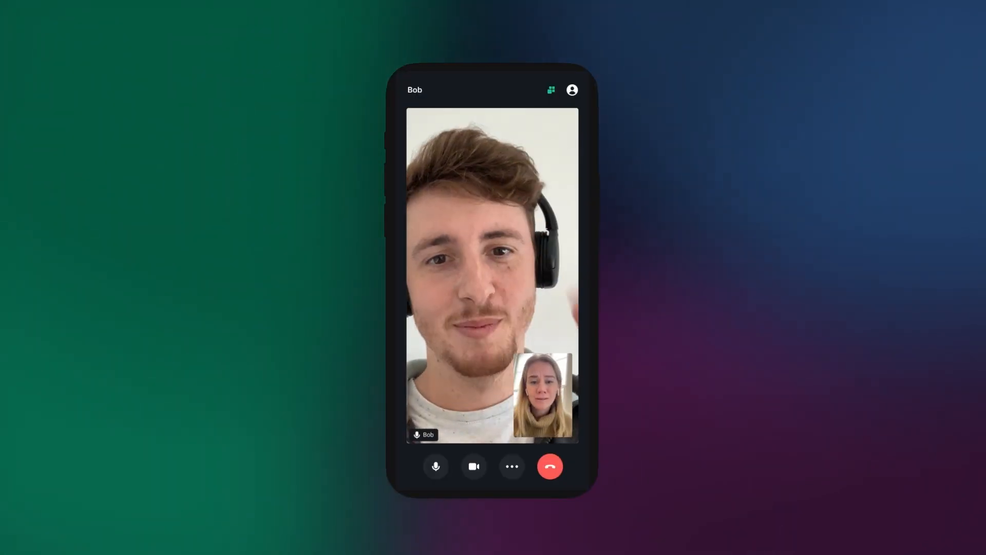